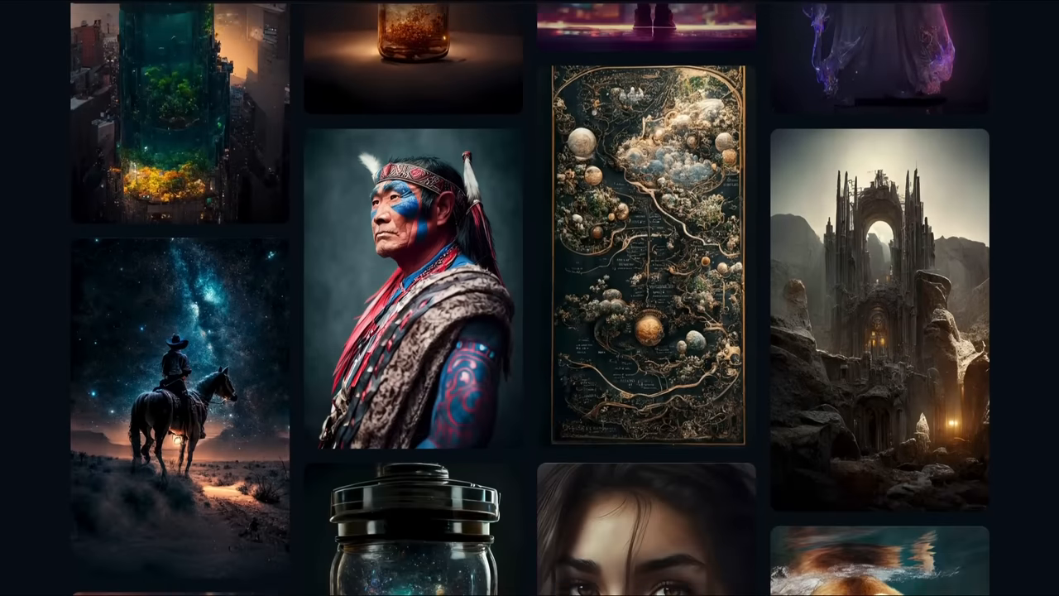
# Send /imagine with the prompt 'cute panda wearing baseball cap' in the newbies channel.
pyautogui.scroll(-3)
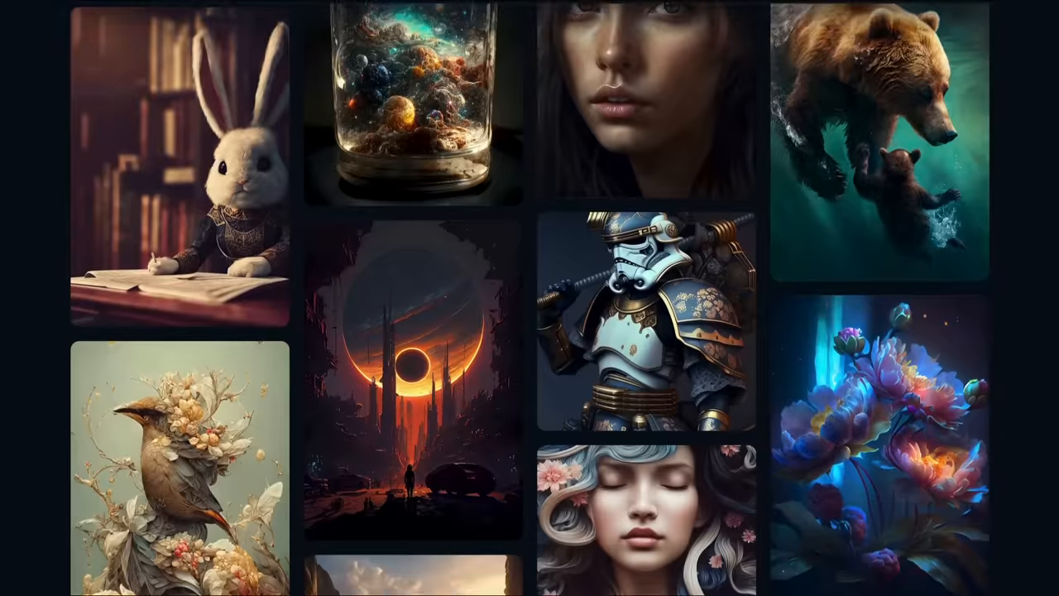
pyautogui.scroll(-3)
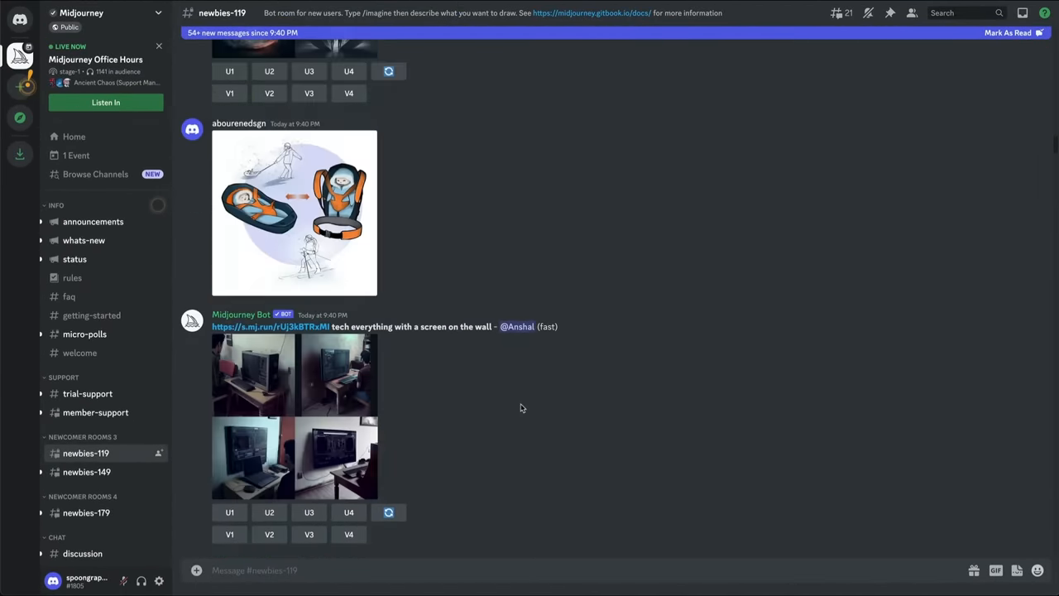
pyautogui.scroll(-3)
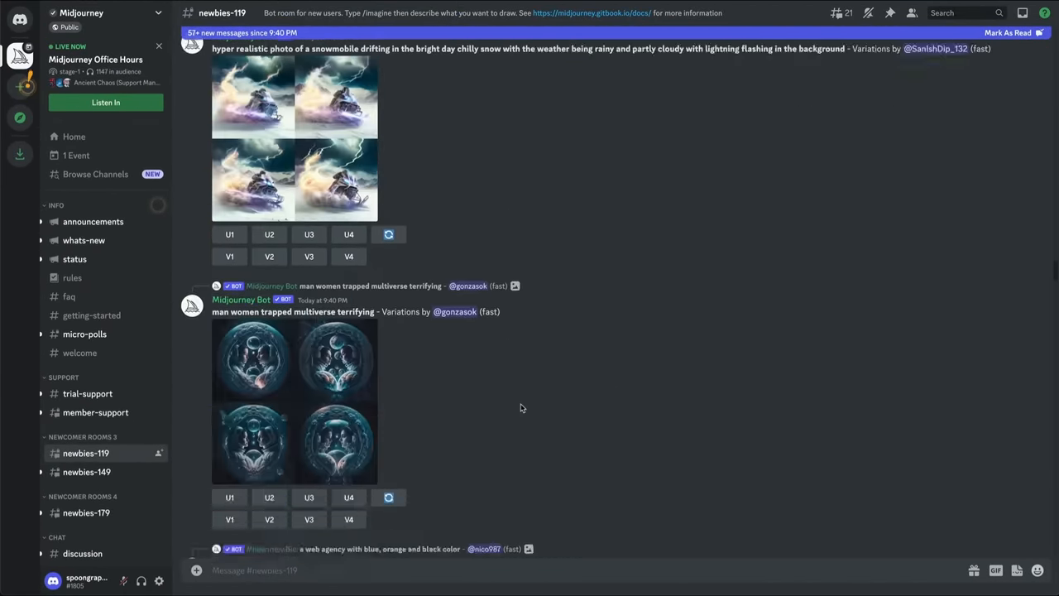
pyautogui.scroll(-3)
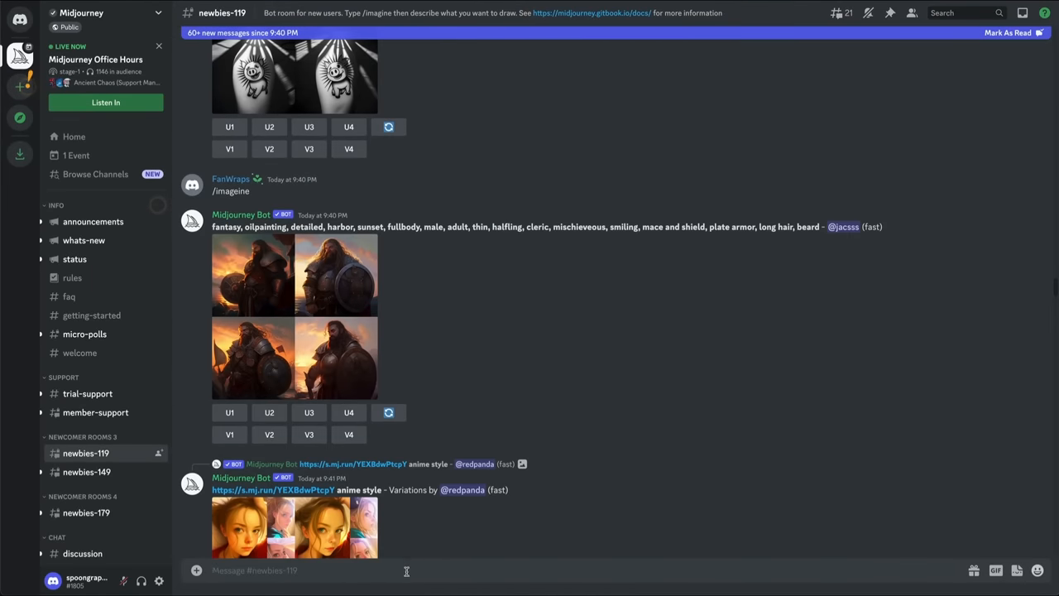
pyautogui.write('/imagine prompt')
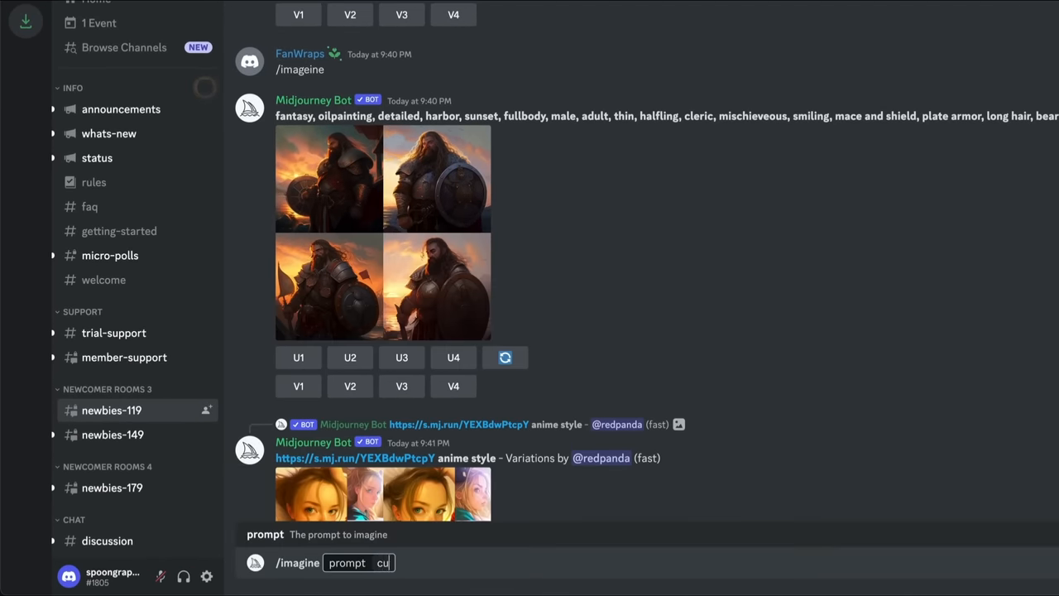
pyautogui.write('cute panda wearing baseball ca')
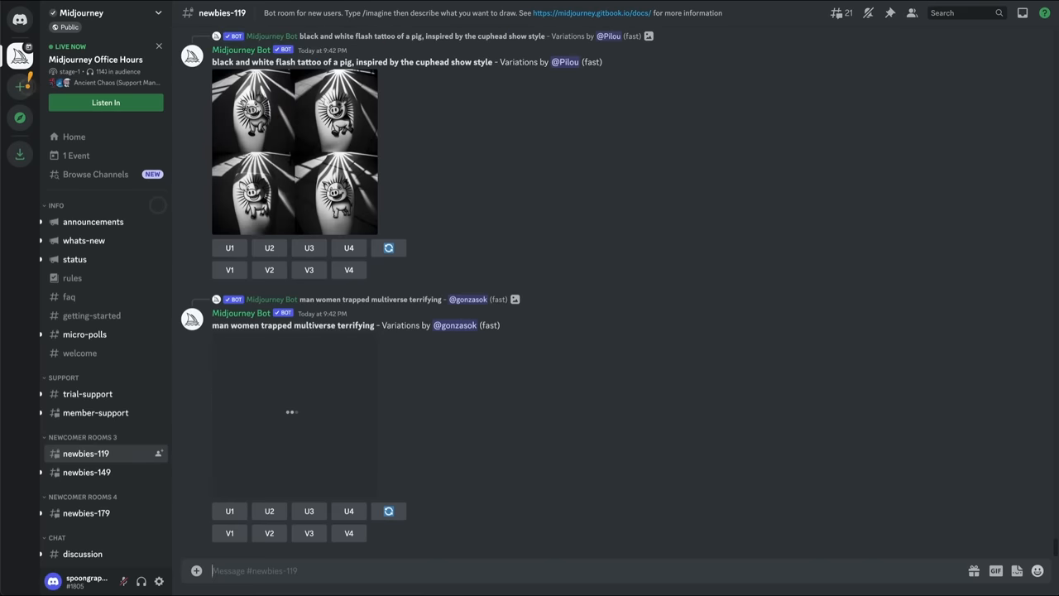
# Scroll the feed to the finished panda grid, then reach the Midjourney guide's paid-subscription section.
pyautogui.scroll(-3)
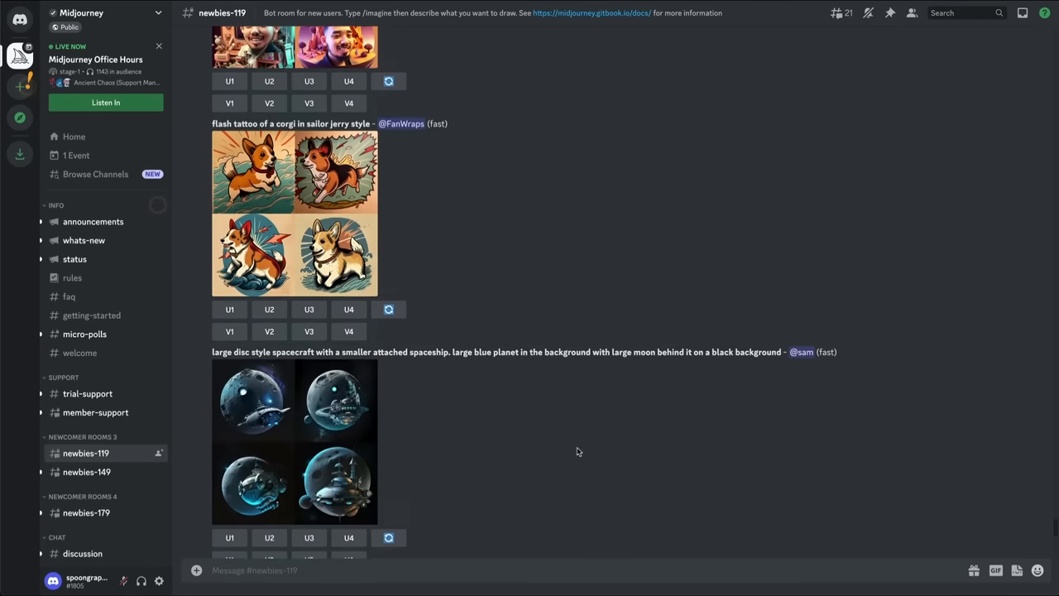
pyautogui.scroll(-3)
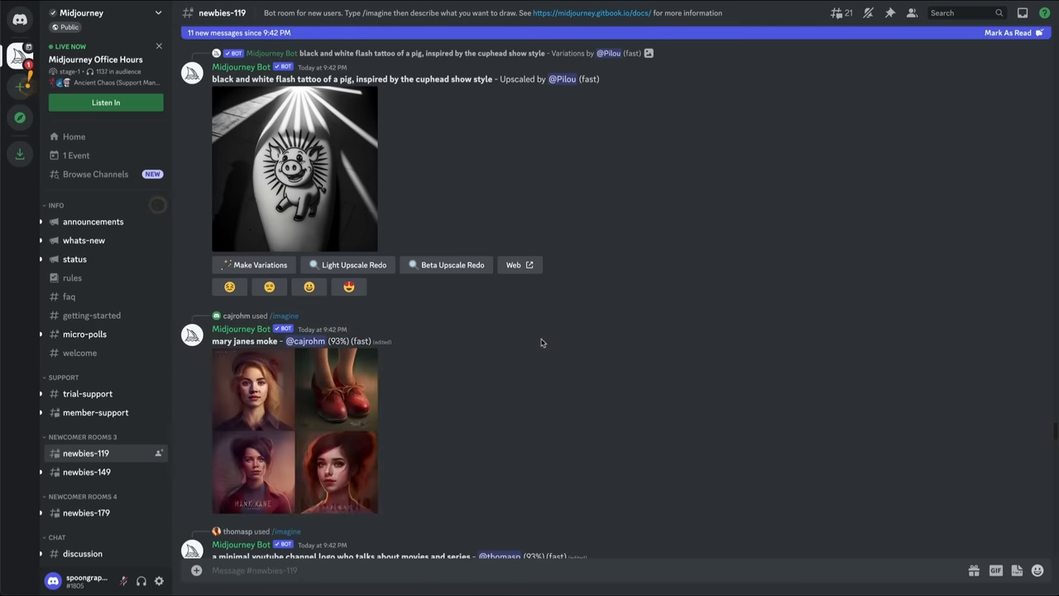
pyautogui.scroll(-3)
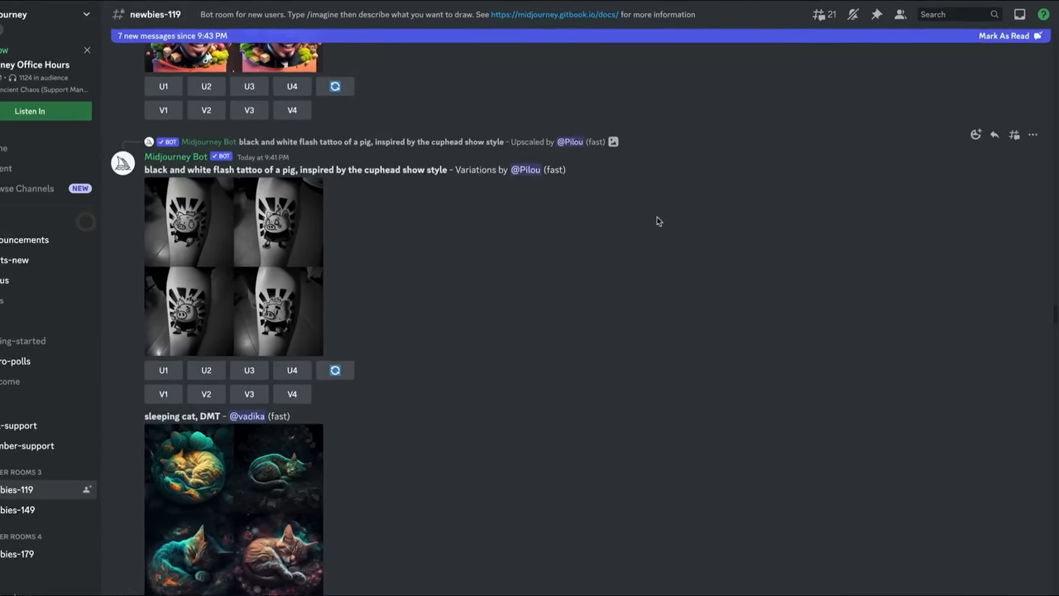
pyautogui.click(1013, 13)
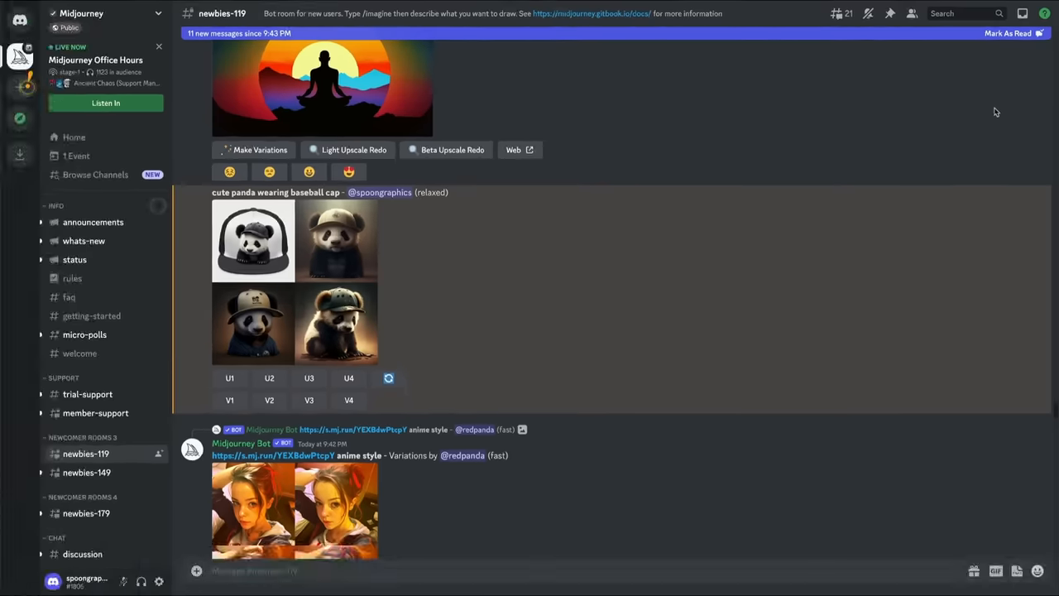
pyautogui.click(253, 240)
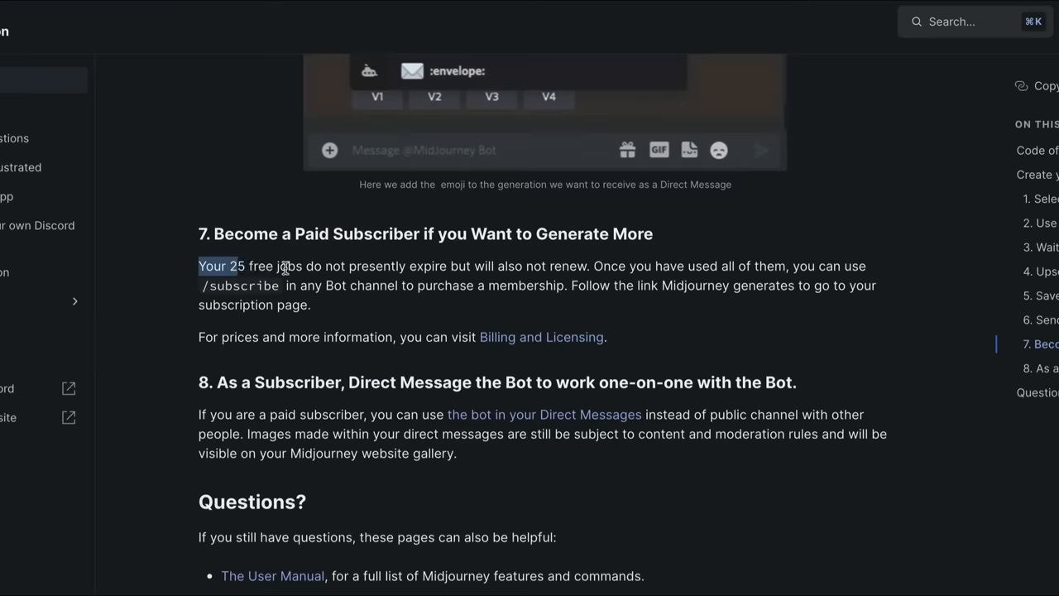
pyautogui.moveTo(198, 265); pyautogui.dragTo(460, 285)
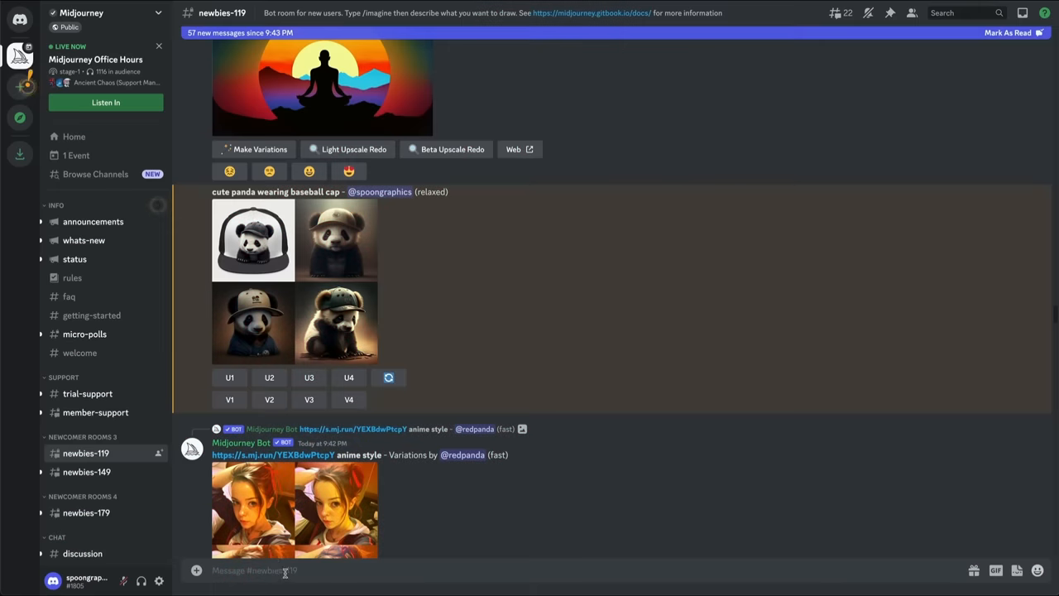
# Run /subscribe and follow the bot's private link to the personal subscription page.
pyautogui.write('/subscri')
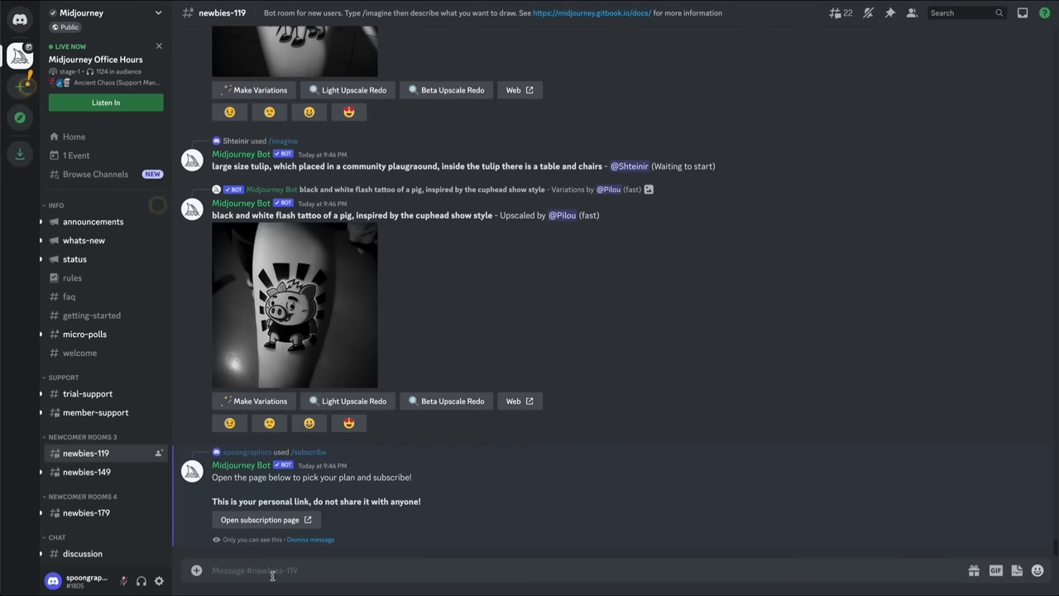
pyautogui.click(258, 519)
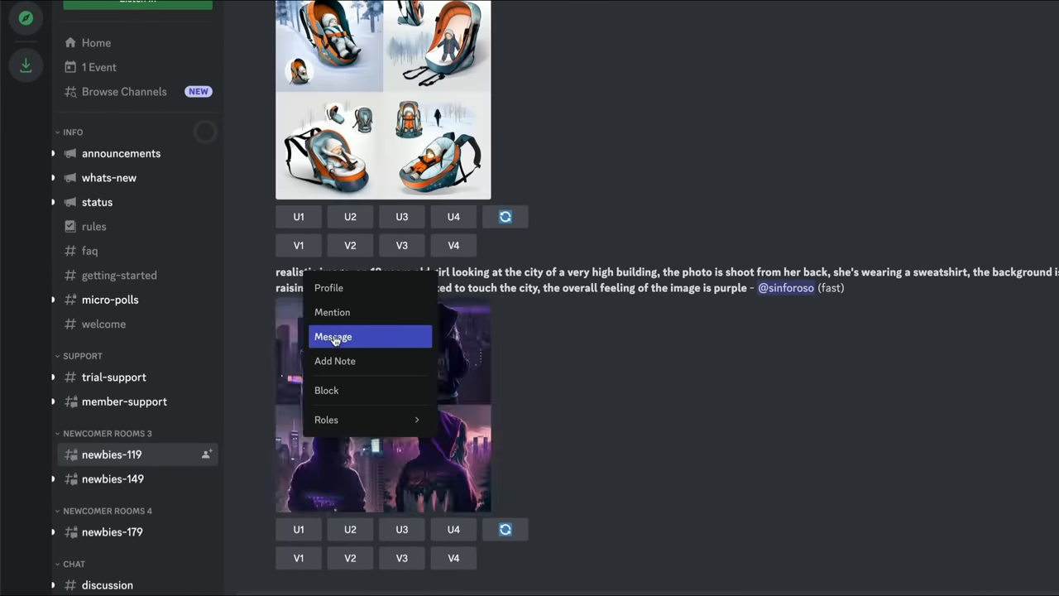
# Message the Midjourney Bot directly and enlarge its cute panda grid in the DM.
pyautogui.click(333, 336)
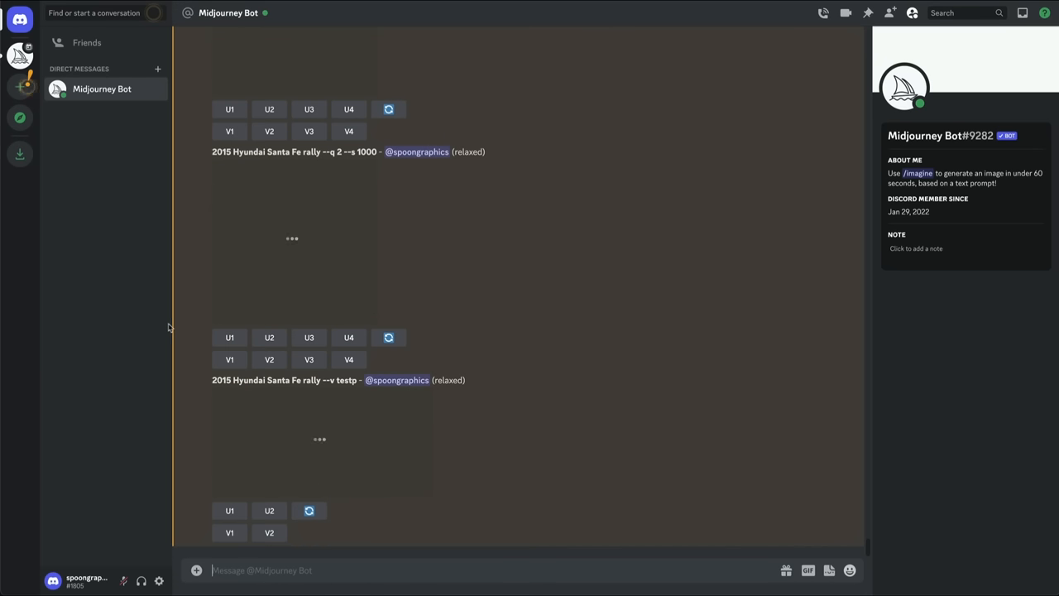
pyautogui.moveTo(186, 311)
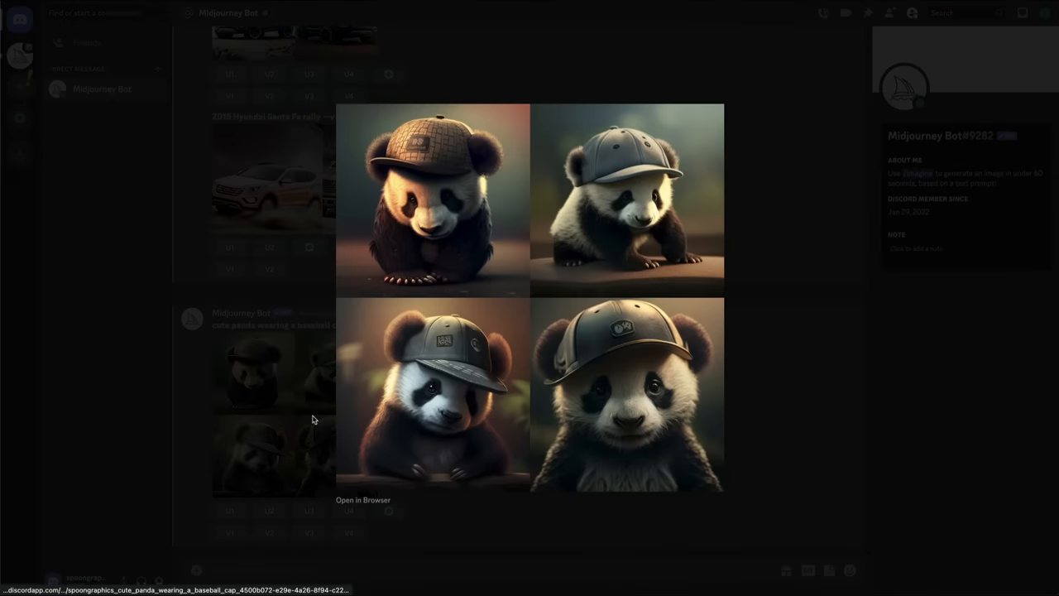
pyautogui.click(315, 421)
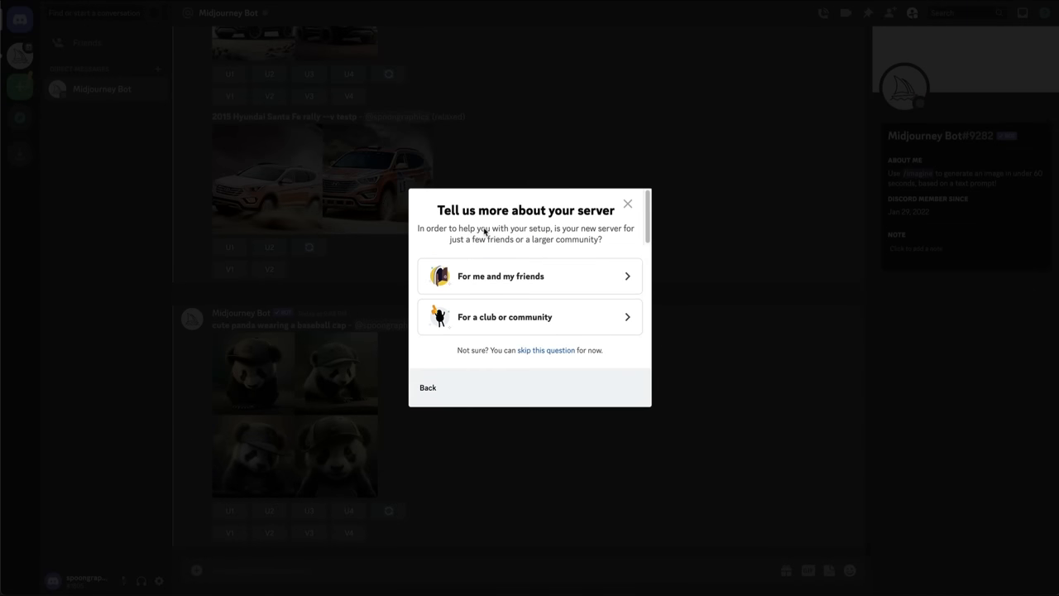
# Create the 'Spoon Graphics Midjourney' server for me and friends, add the Midjourney Bot and pass the captcha.
pyautogui.click(499, 275)
pyautogui.write('Spoongraphics Midjourney')
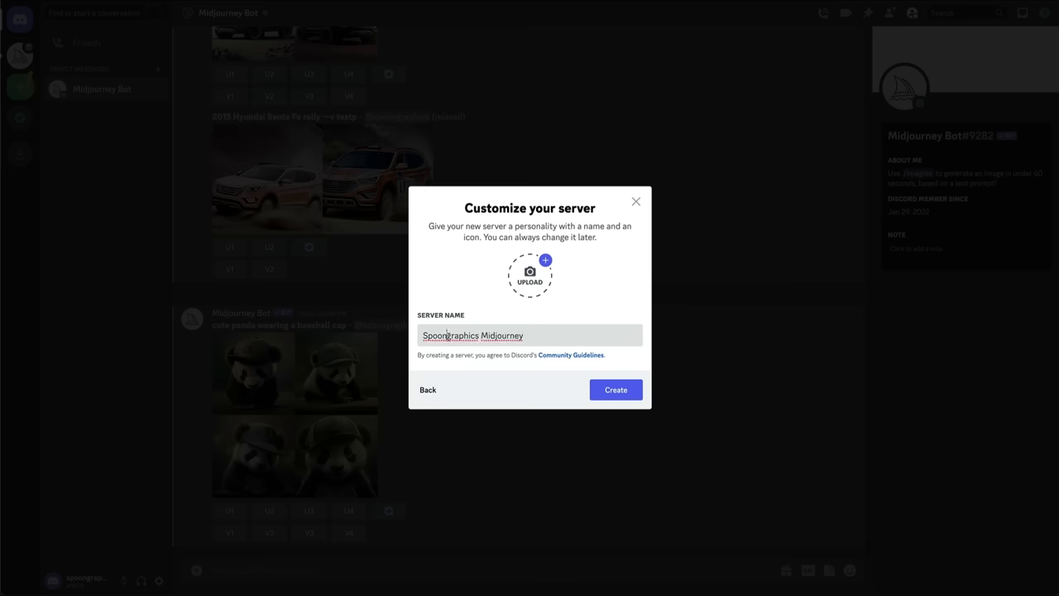
pyautogui.click(616, 391)
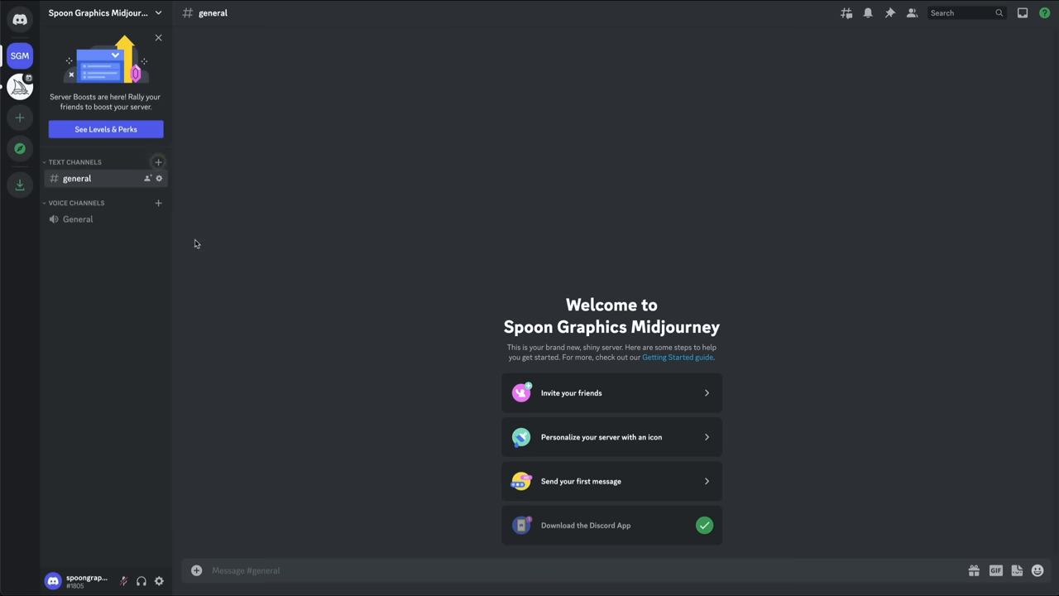
pyautogui.click(20, 86)
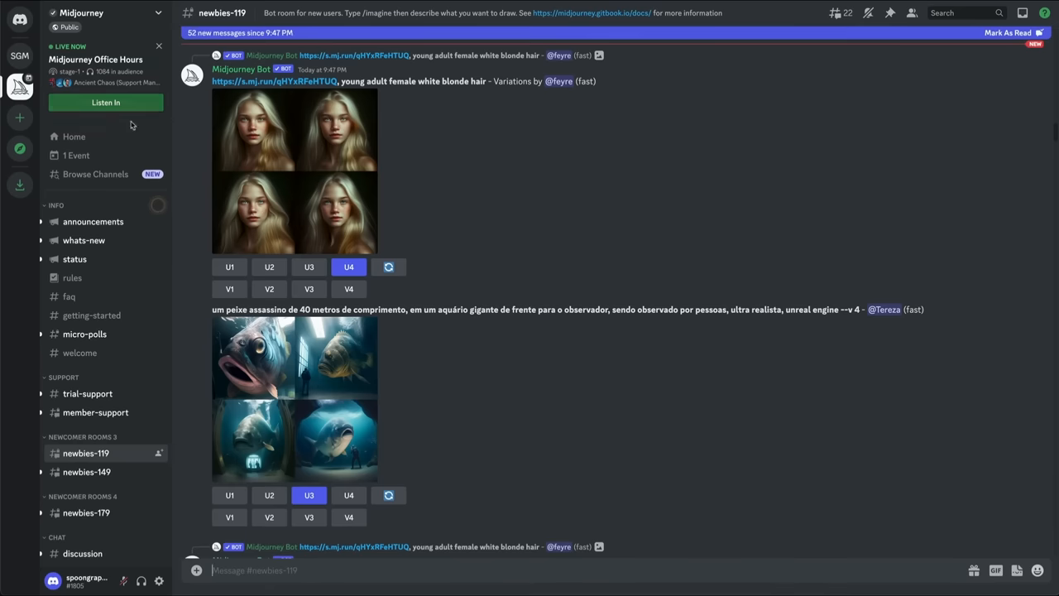
pyautogui.click(241, 70)
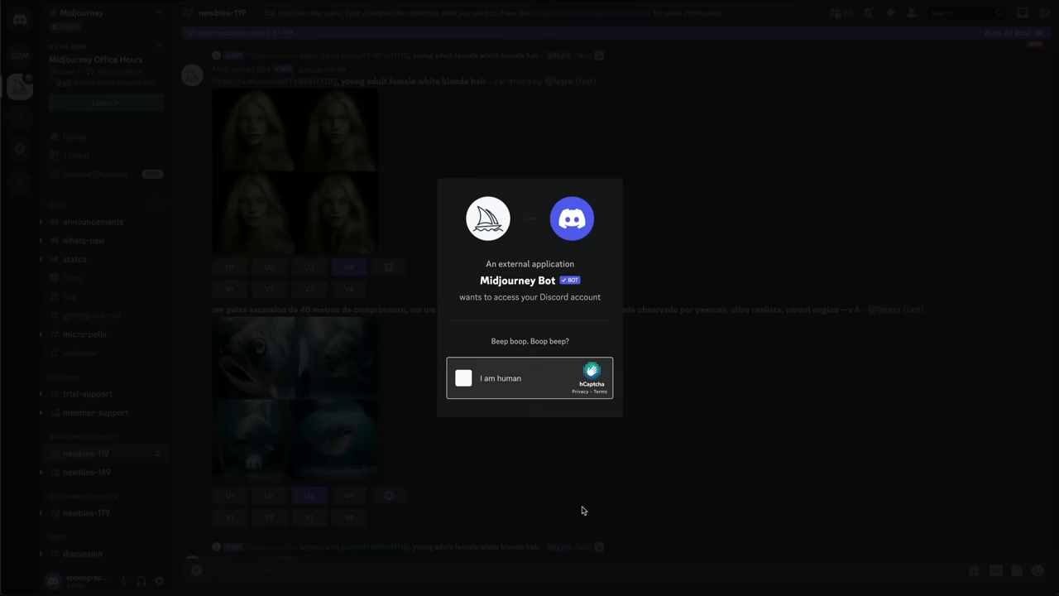
pyautogui.click(463, 377)
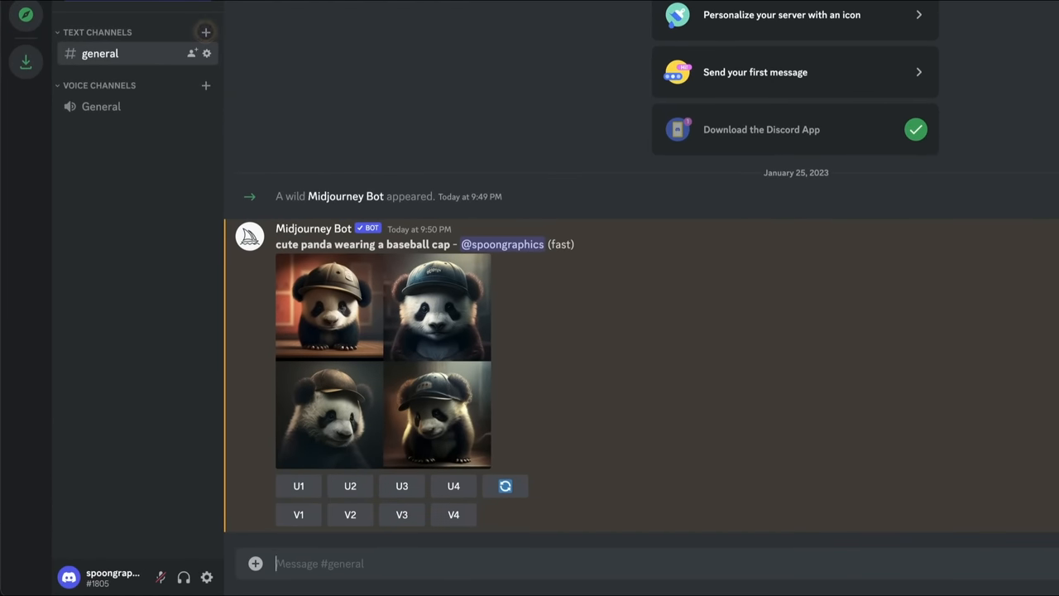
pyautogui.moveTo(507, 487)
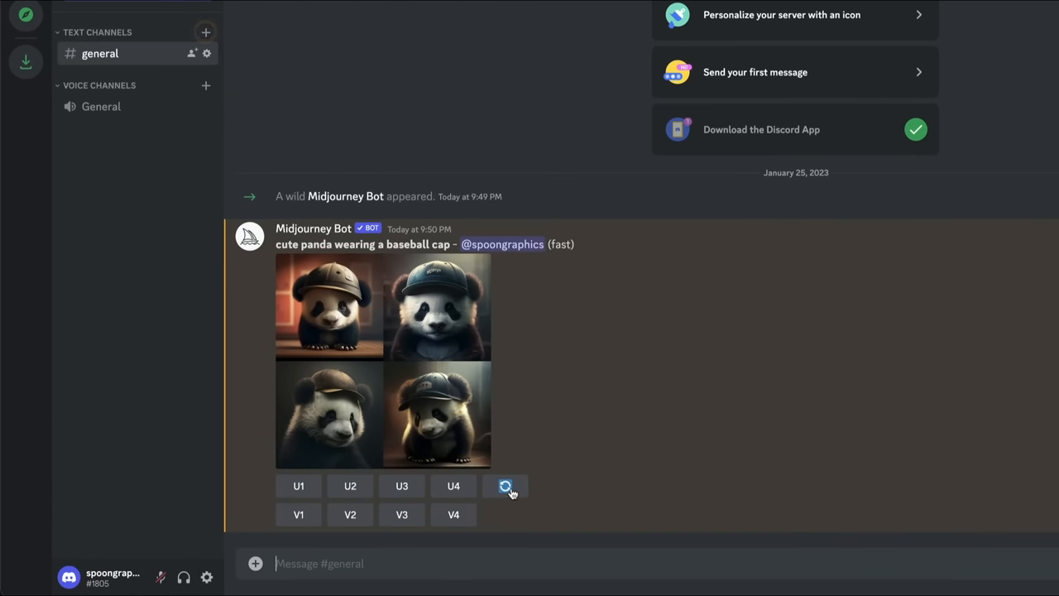
# Reroll the 'cute panda wearing a baseball cap' grid in #general to get a second set.
pyautogui.click(504, 486)
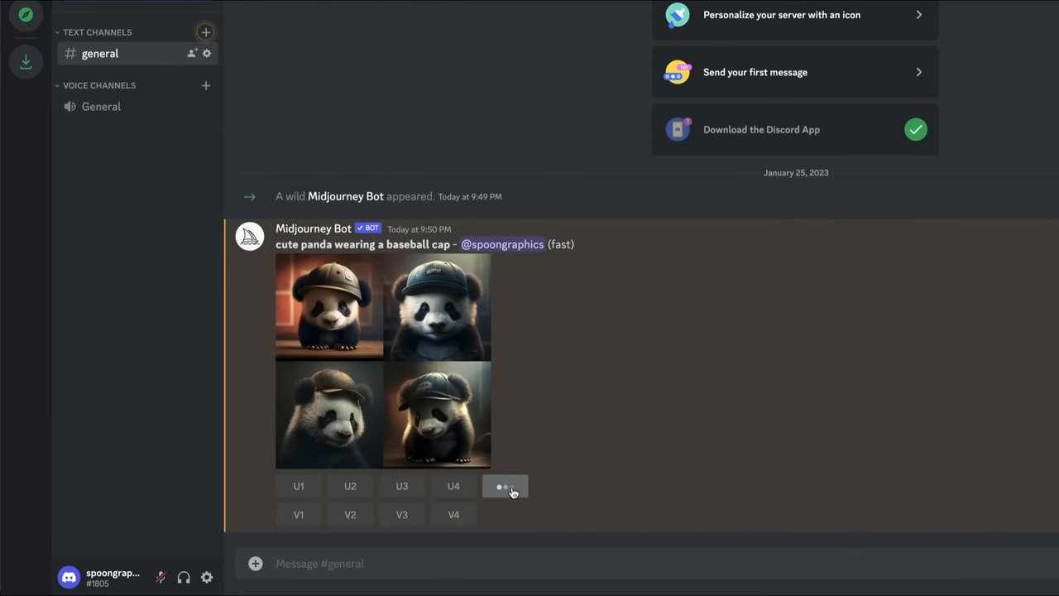
pyautogui.click(507, 486)
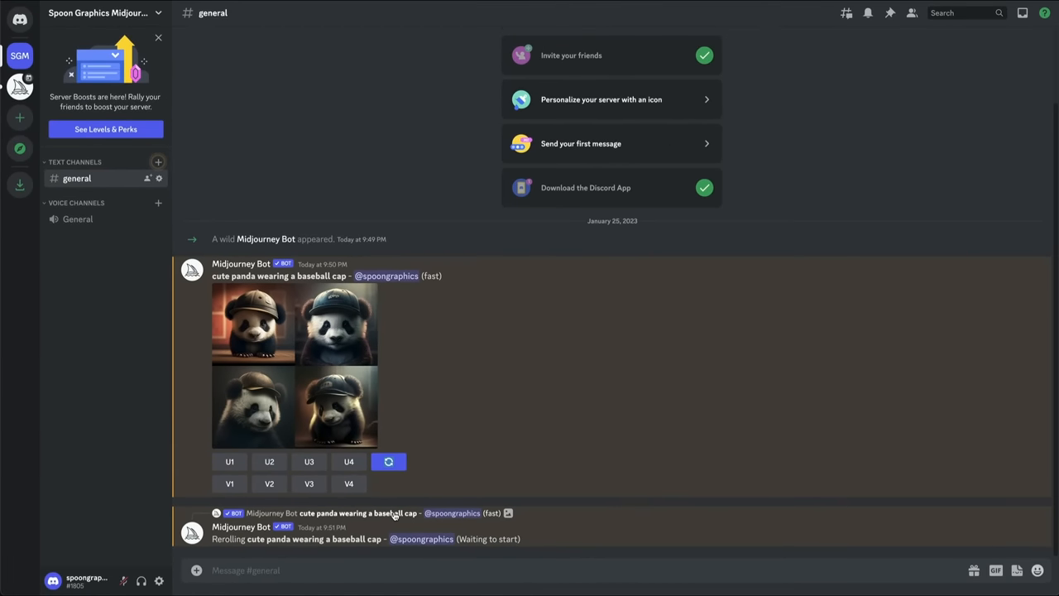
pyautogui.scroll(-3)
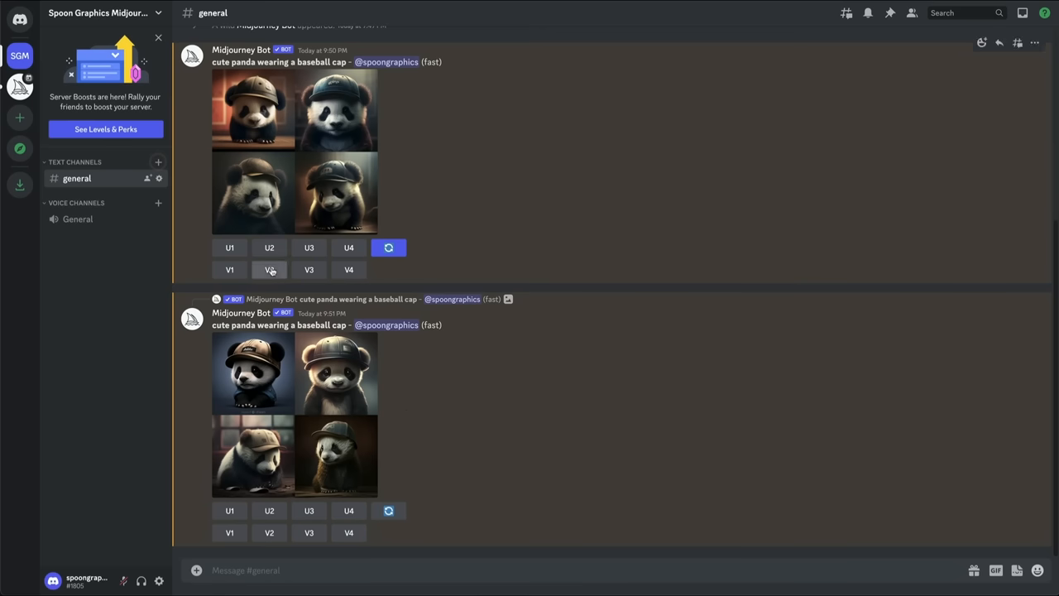
# Request V2 variations of the second panda, preview the new grid enlarged, then close it.
pyautogui.click(268, 269)
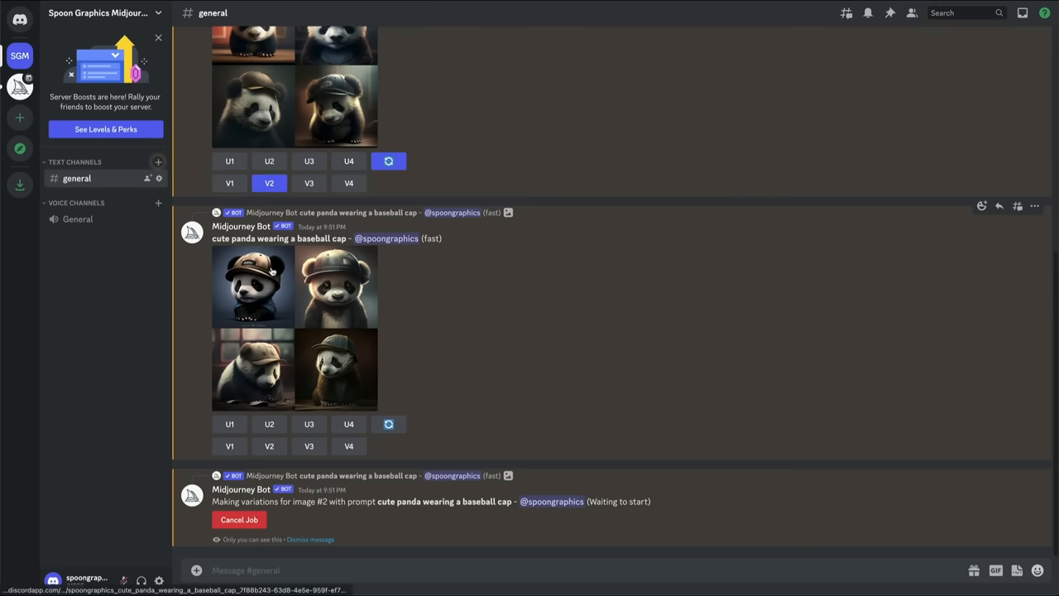
pyautogui.moveTo(268, 424)
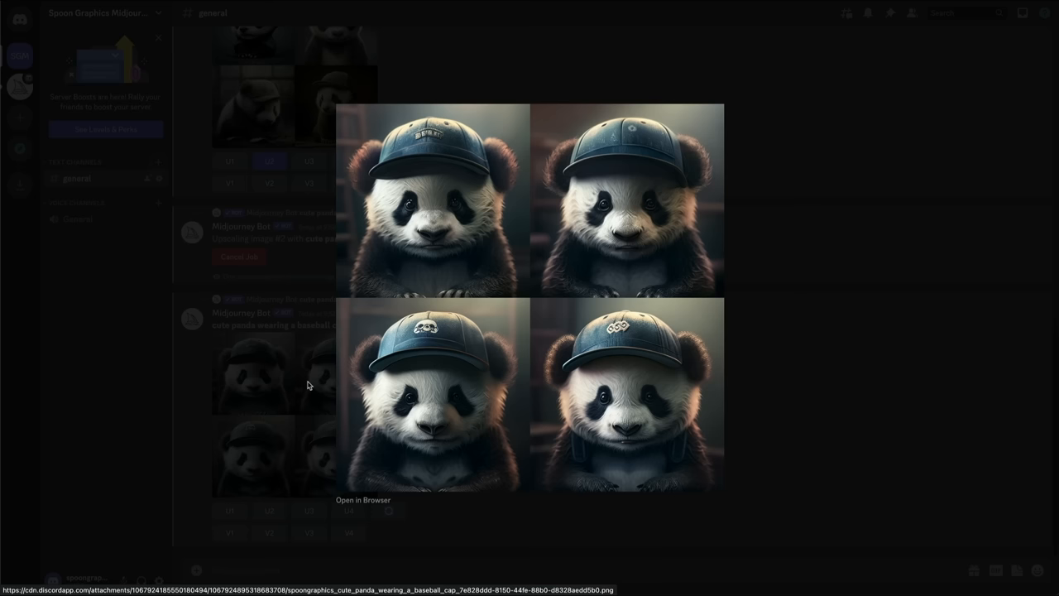
pyautogui.moveTo(807, 399)
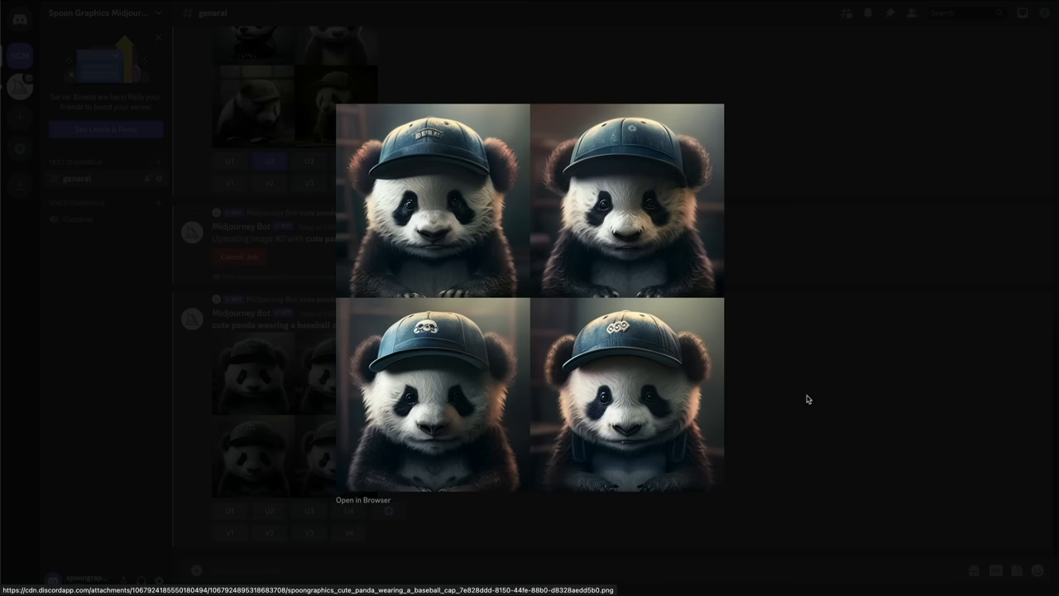
pyautogui.click(808, 398)
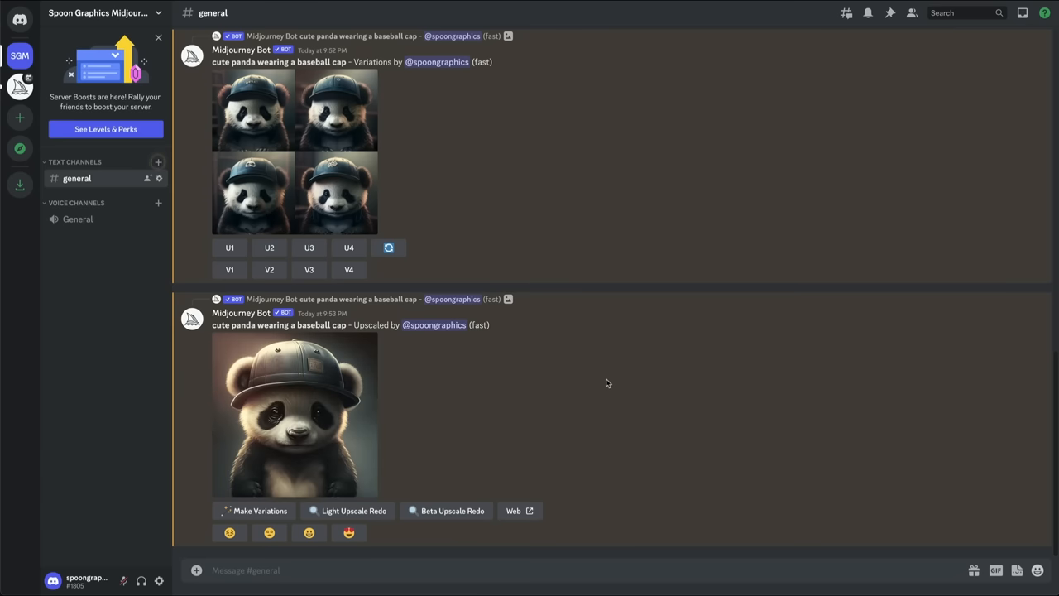
# Redo the upscaled panda with both the Beta and Light upscalers and view the results.
pyautogui.click(294, 417)
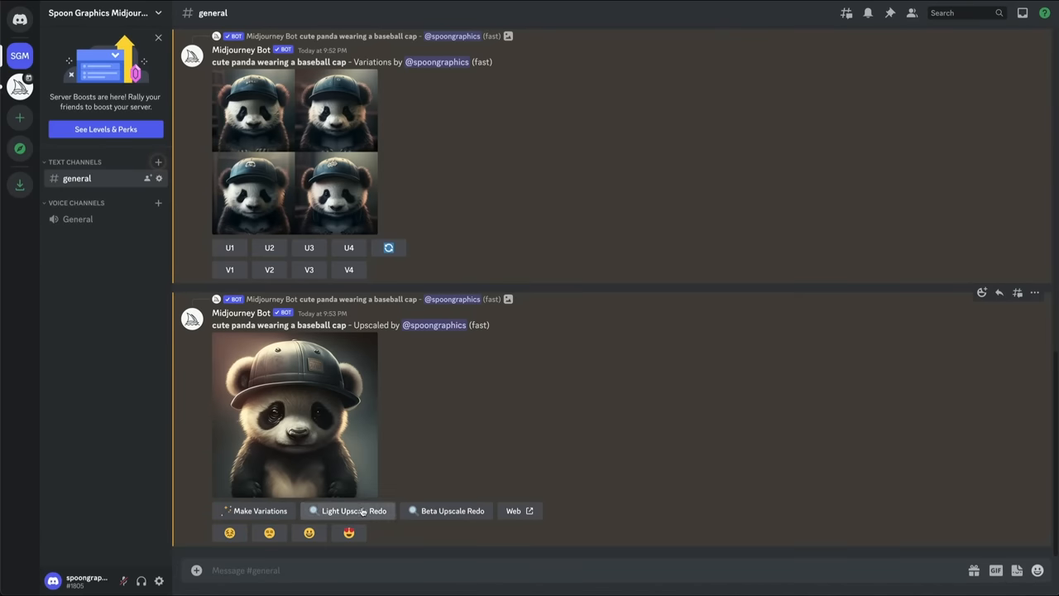
pyautogui.click(354, 510)
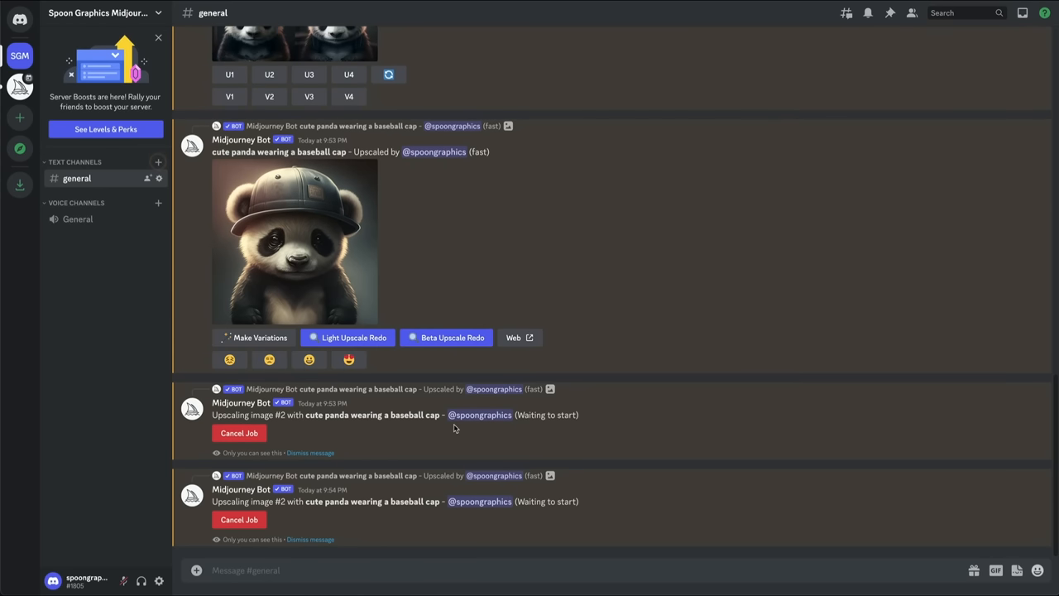
pyautogui.scroll(-3)
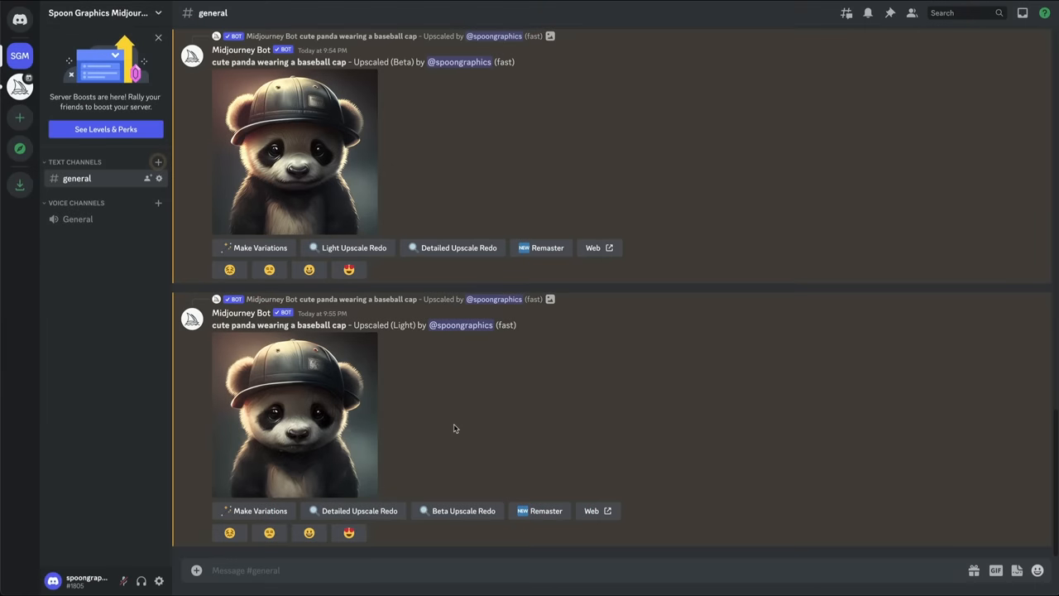